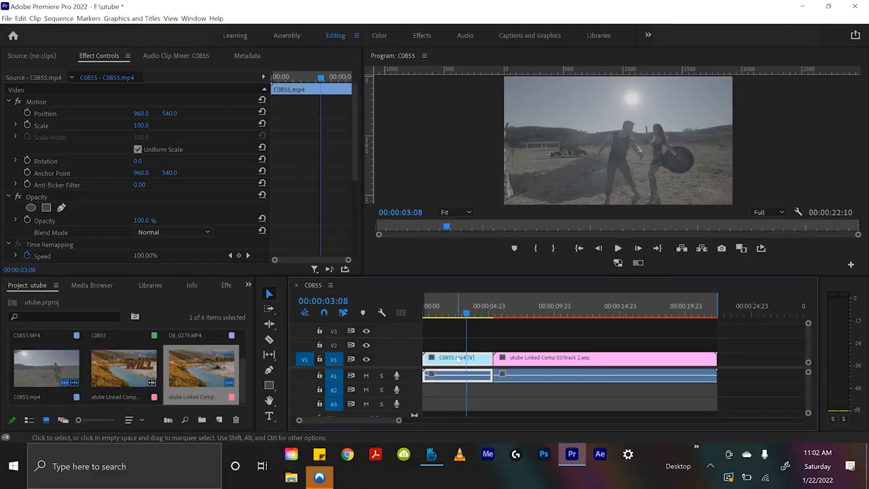
Step: Replace the fight clip on the Premiere timeline with a linked After Effects composition
right_click(457, 359)
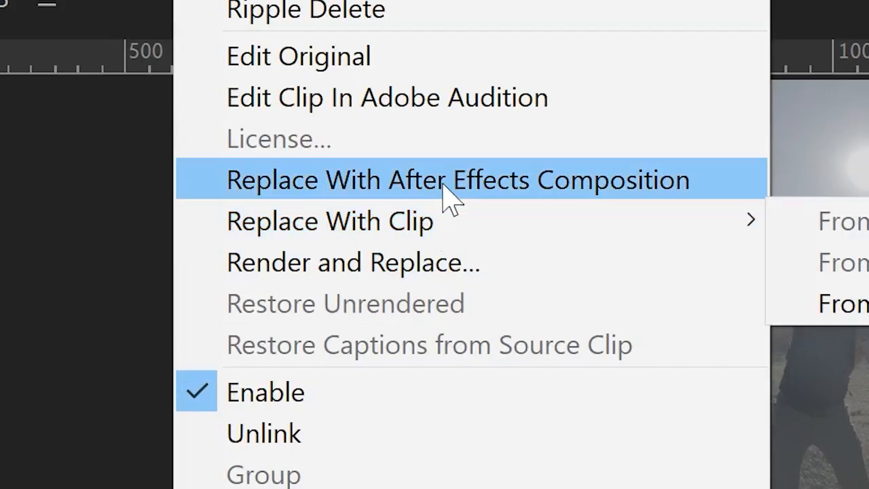
left_click(456, 179)
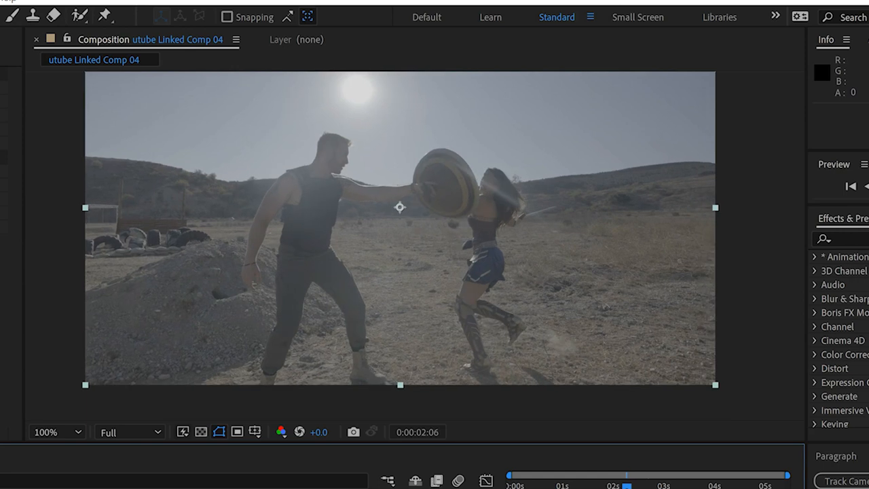
Step: Mask the falling gun with the Pen tool and keyframe its Mask Path frame by frame
left_click_drag(625, 473, 614, 472)
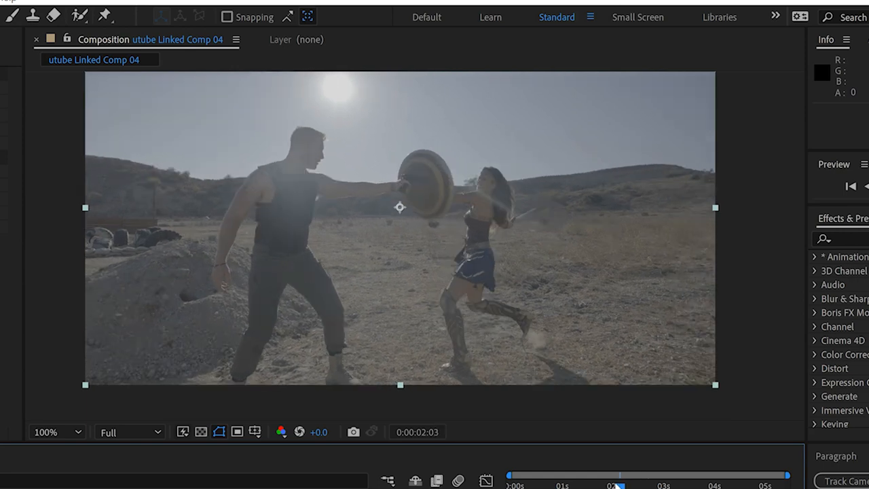
left_click(57, 432)
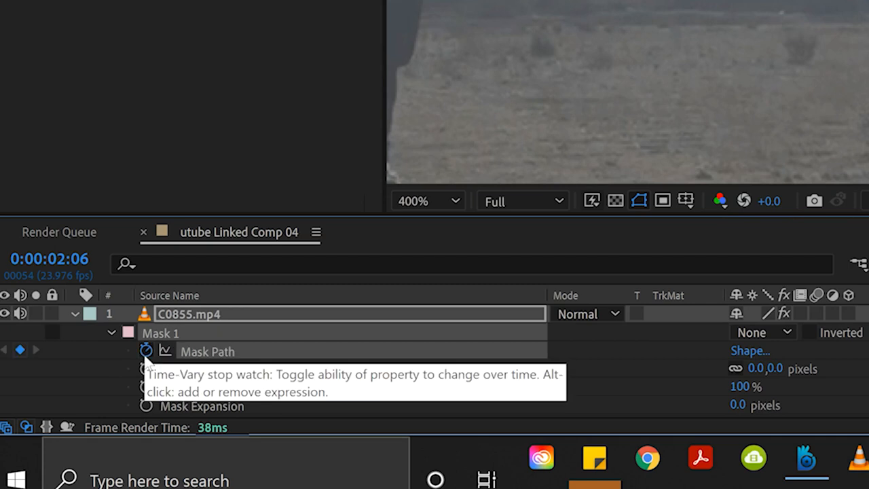
mouse_move(117, 373)
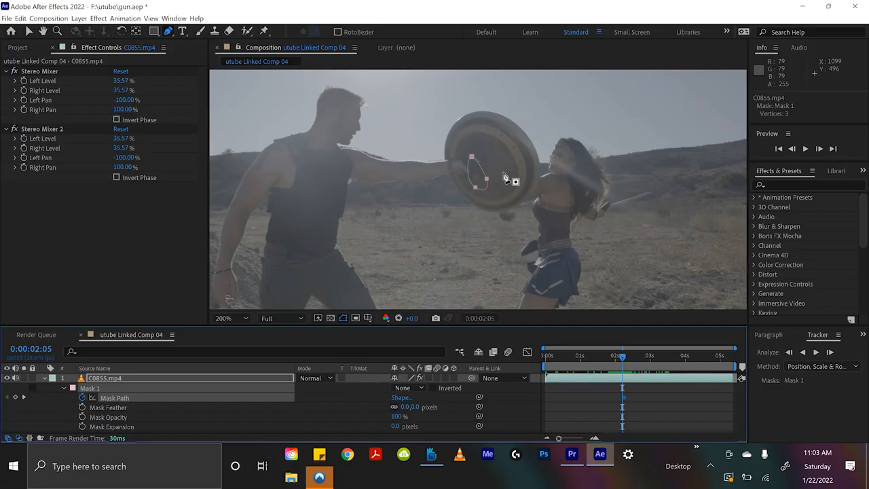
left_click(224, 318)
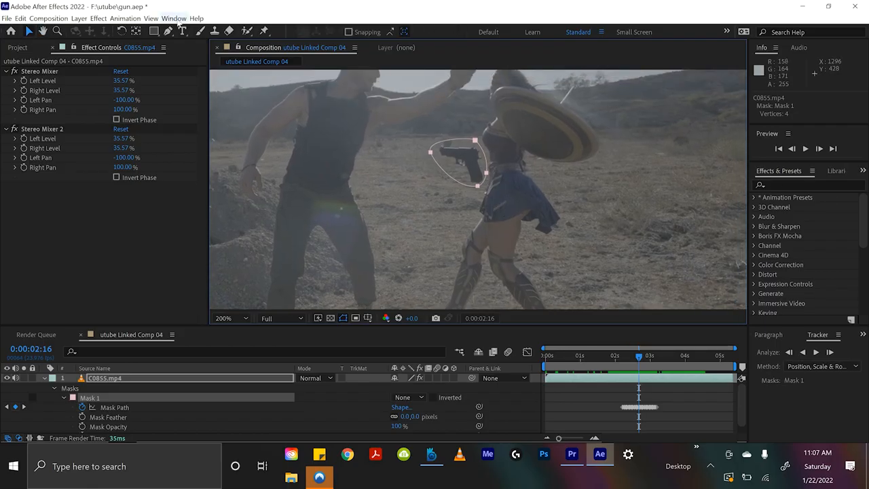
Step: Show the Content-Aware Fill panel from the Window menu beside the composition
left_click(174, 19)
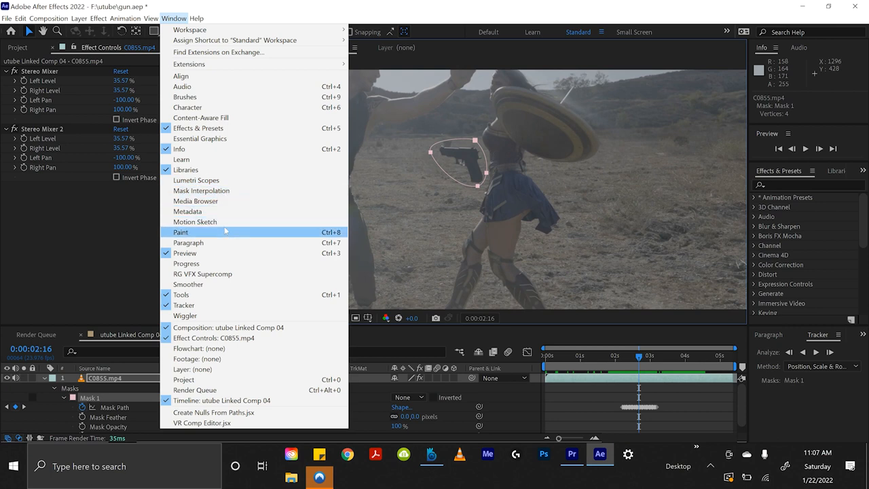
mouse_move(224, 116)
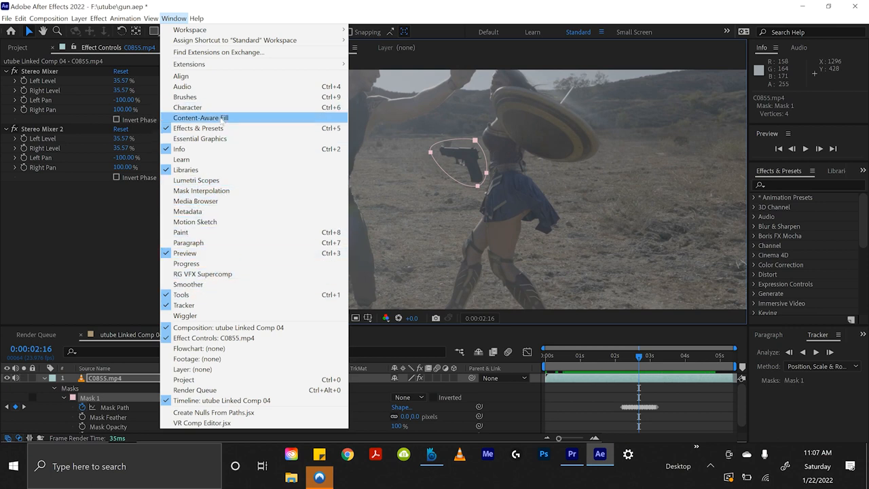
left_click(201, 117)
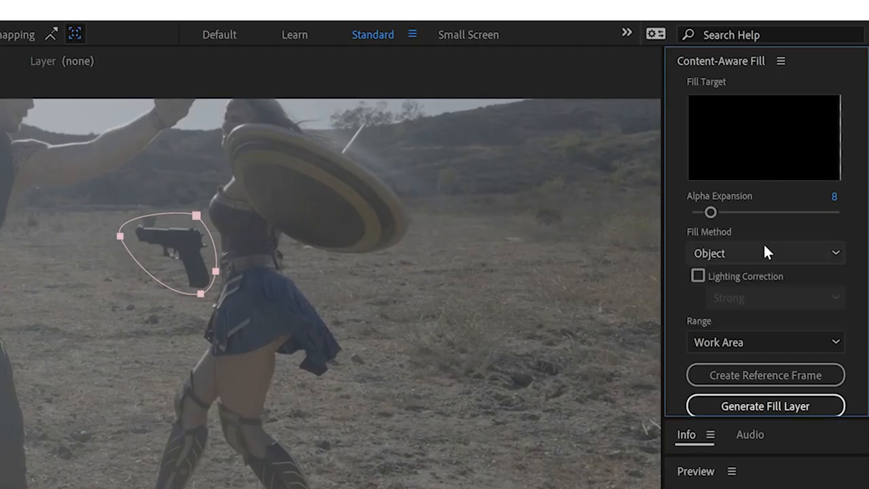
Step: Set Fill Method to Object with Strong lighting correction and scrub back to check the mask
left_click(765, 253)
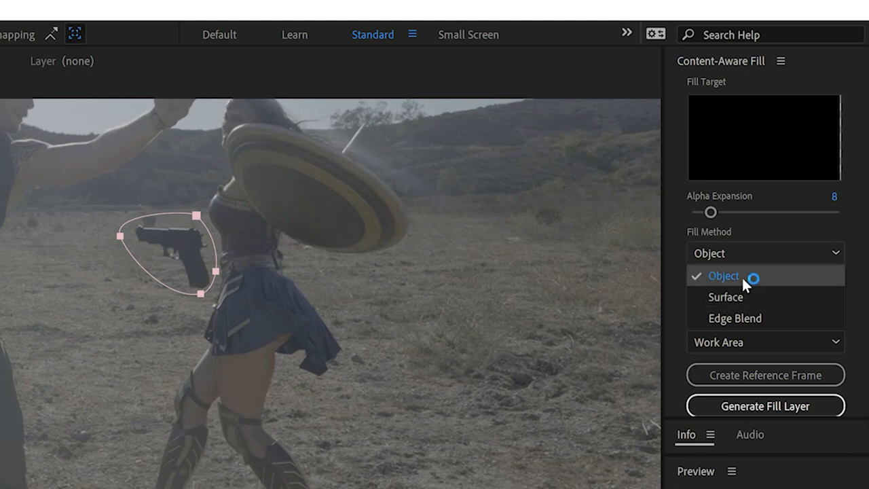
left_click(723, 274)
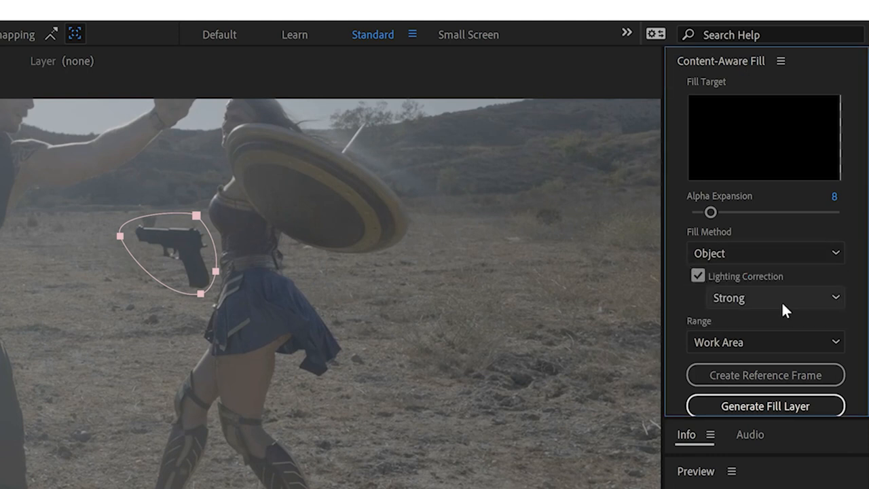
mouse_move(717, 311)
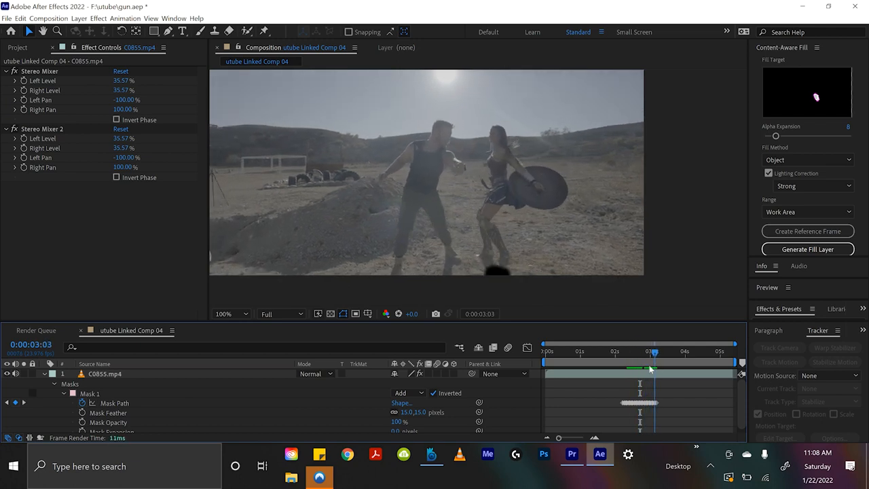
left_click_drag(655, 370, 618, 370)
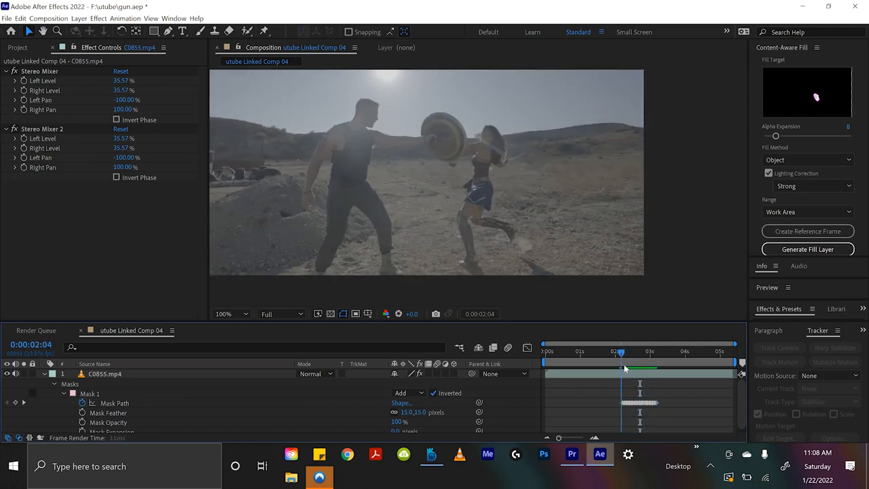